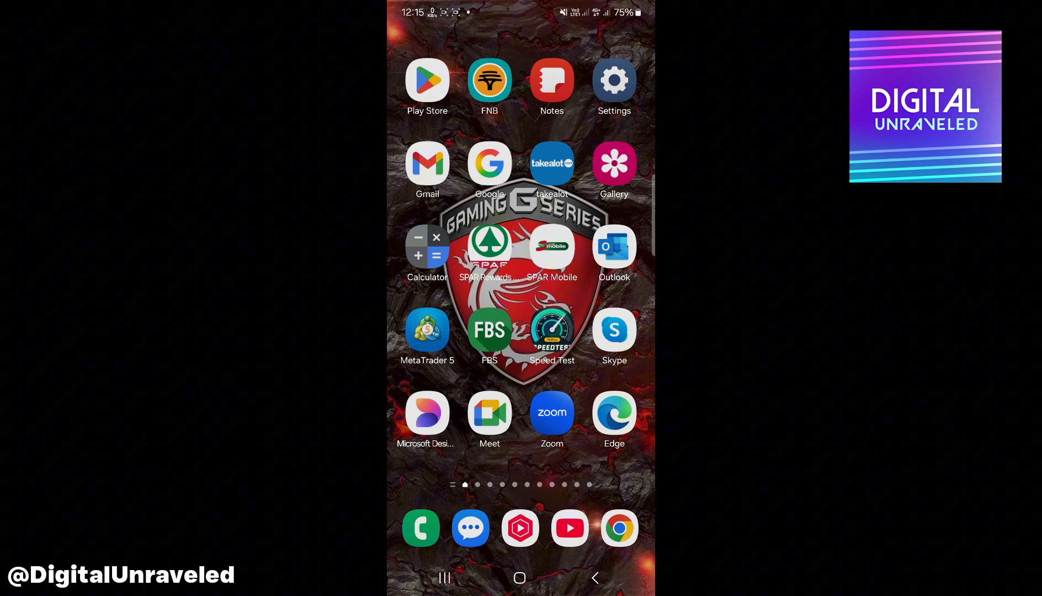
- Launch Chrome from the home screen dock to its Google new-tab page
left_click(618, 528)
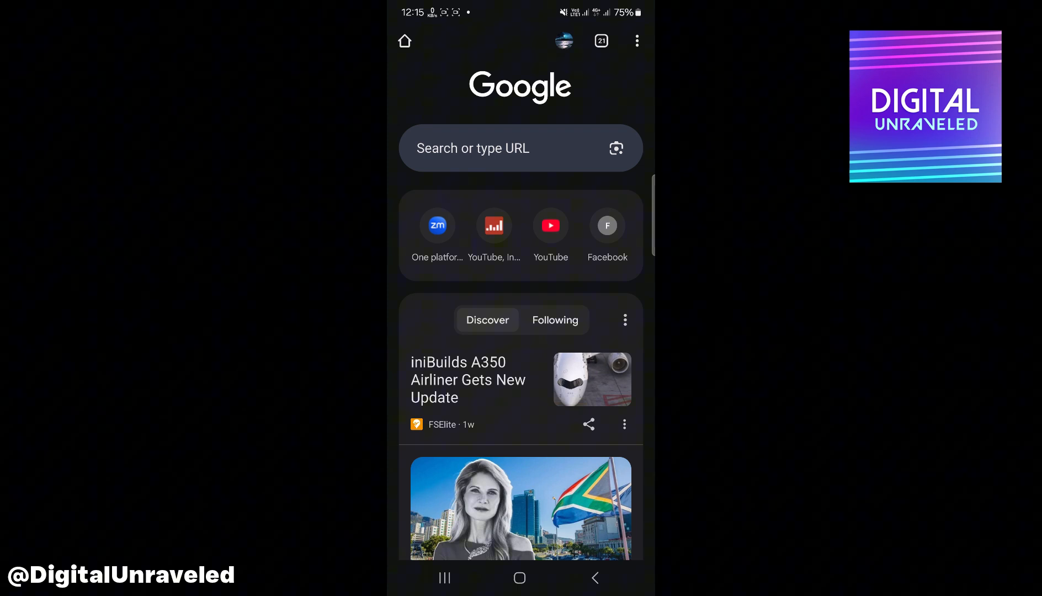
- Confirm Use secure DNS is on with 'Use your current service provider' in Chrome's privacy settings
left_click(635, 40)
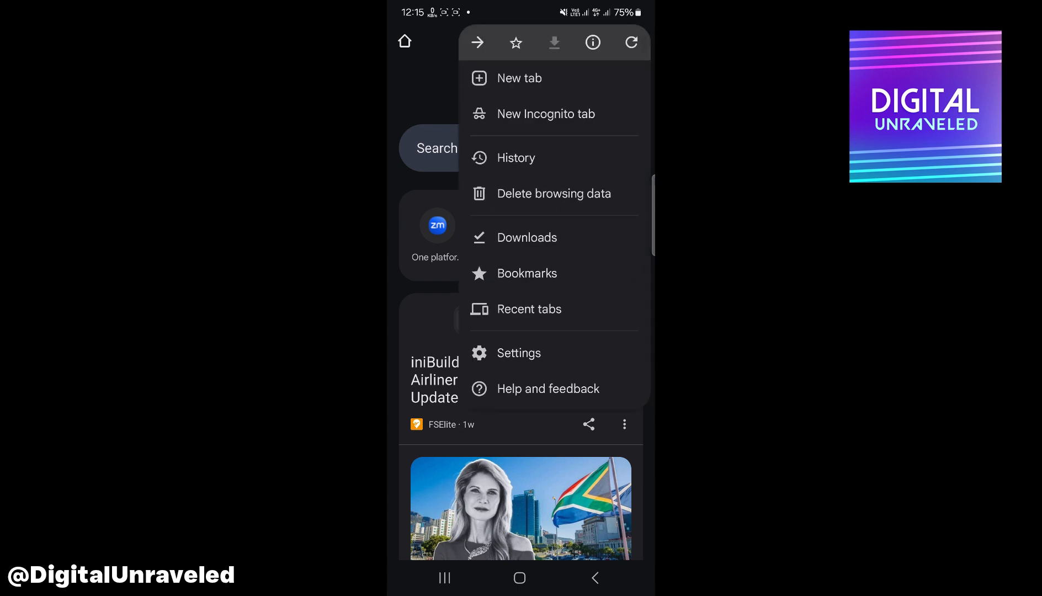
left_click(518, 352)
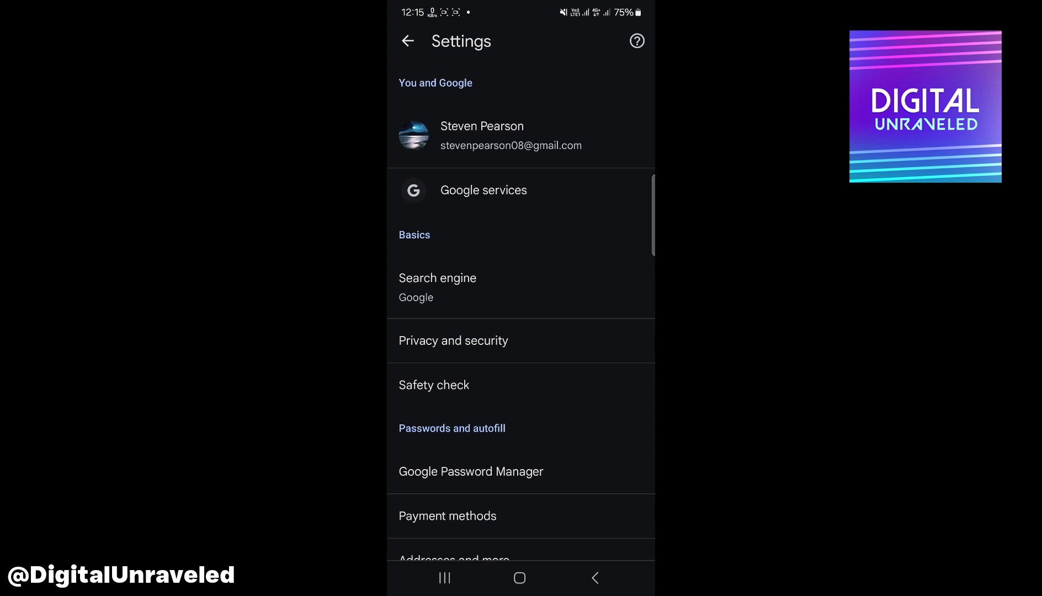
left_click(453, 340)
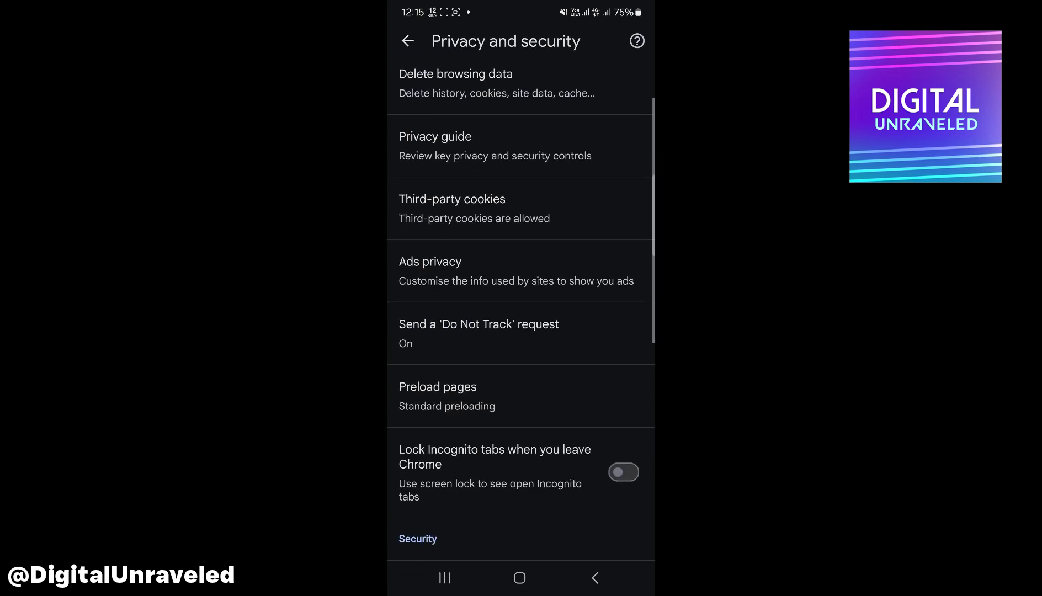
scroll("down", 3)
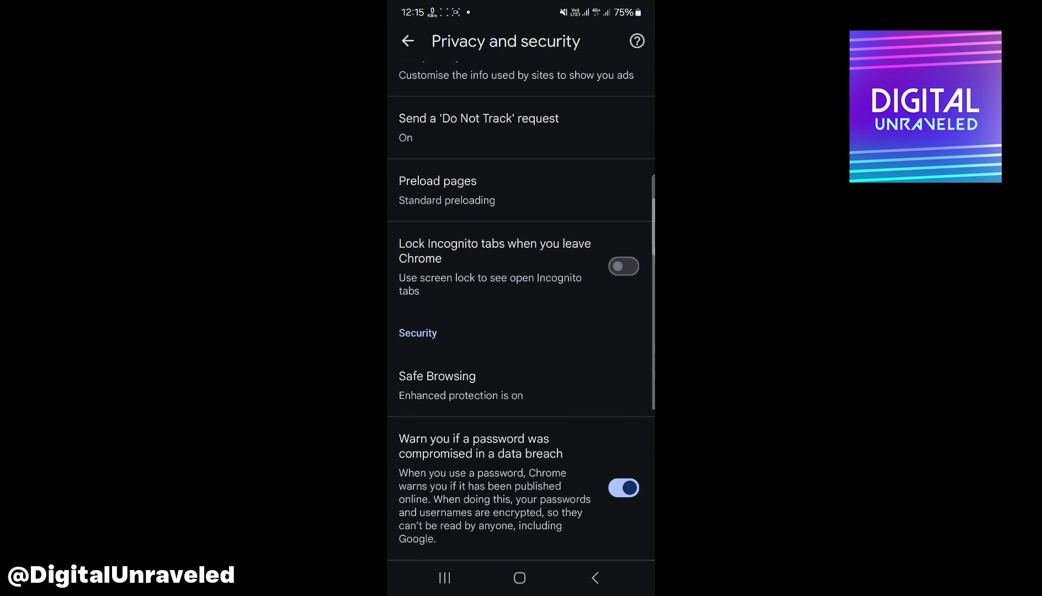
scroll("down", 3)
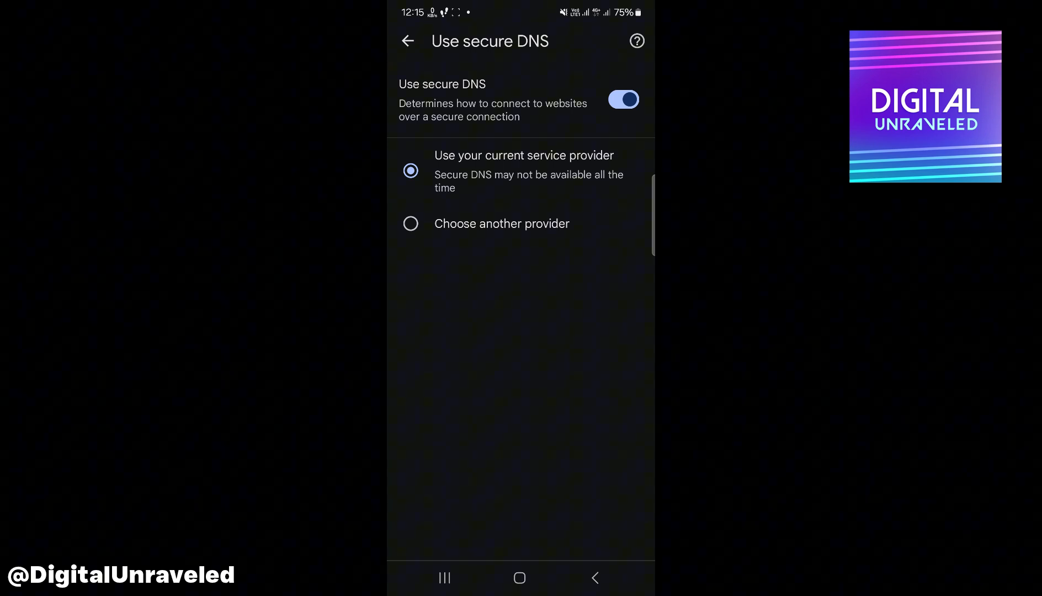
left_click(407, 41)
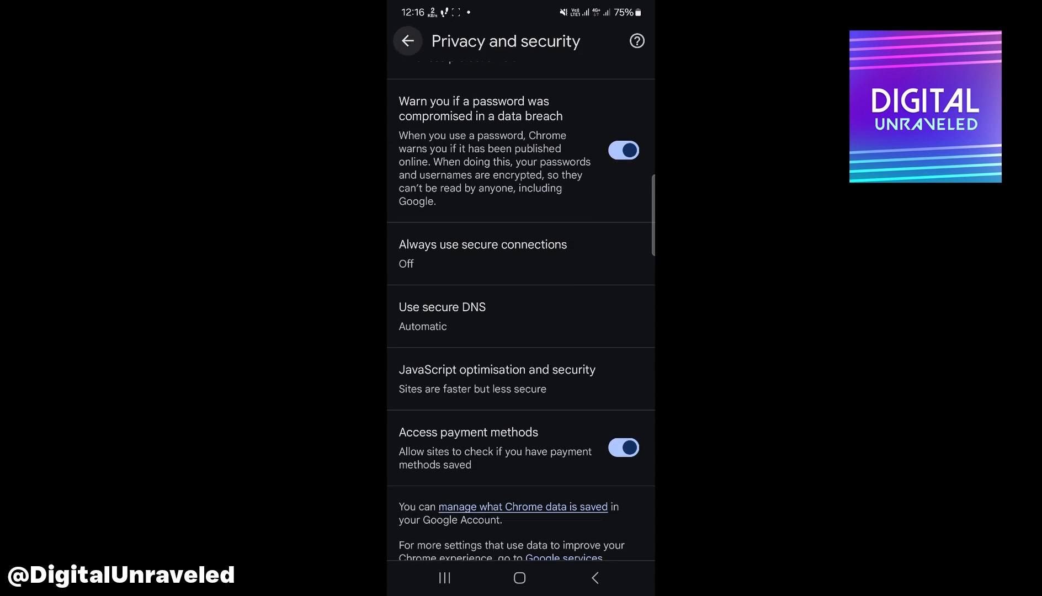
- Leave Chrome and the YouTube app info page, reaching Samsung's Connections settings
left_click(406, 41)
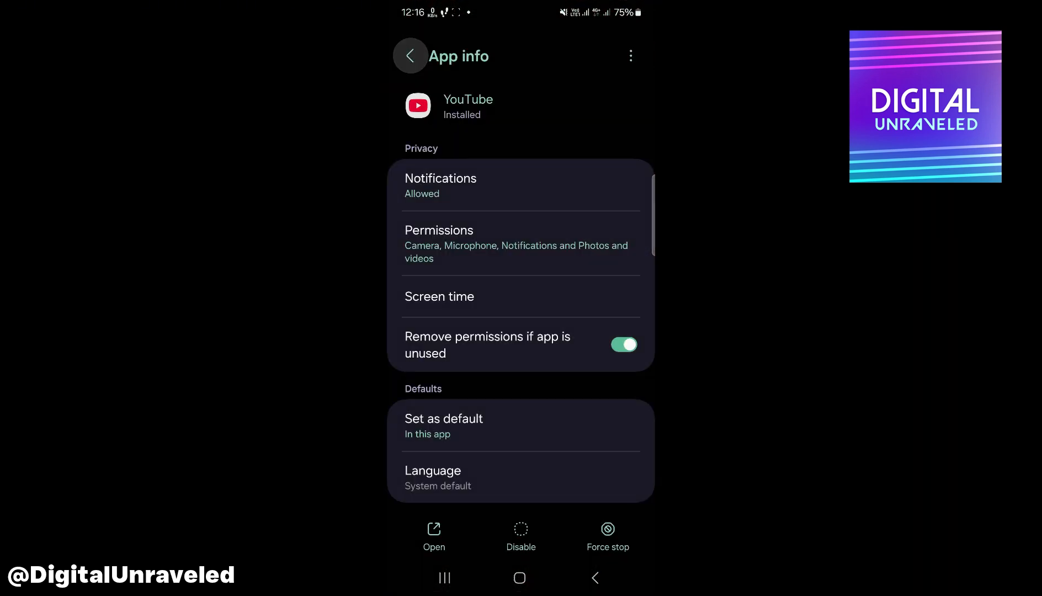
left_click(410, 56)
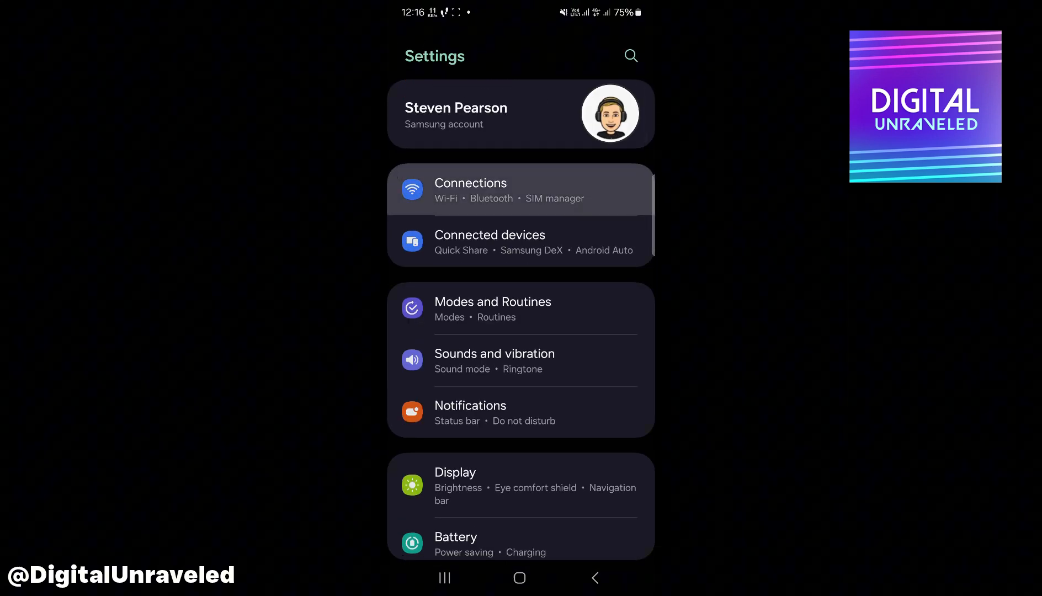
left_click(470, 189)
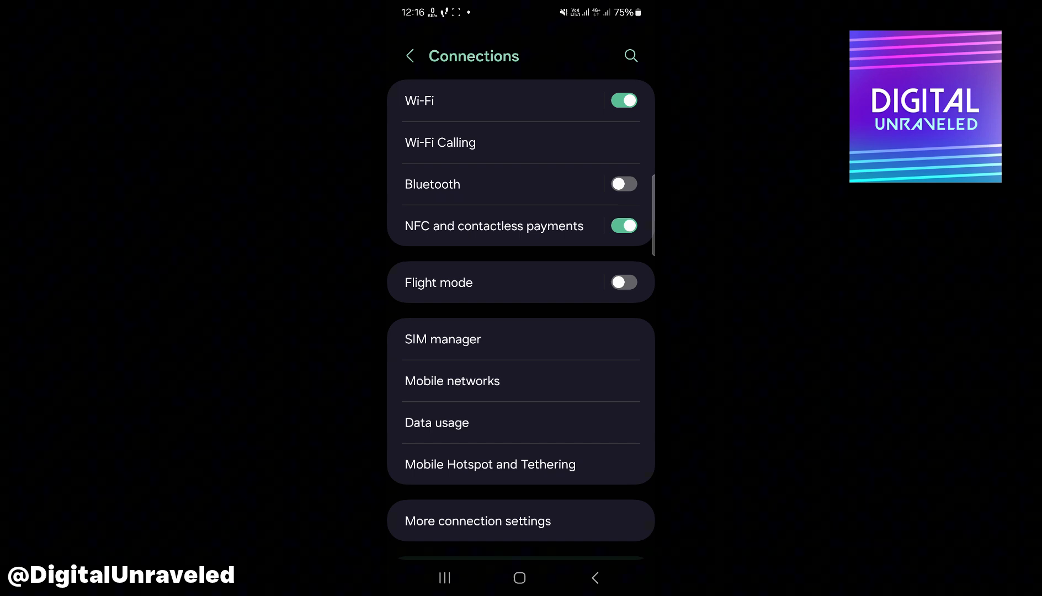
- Open Private DNS under More connection settings, showing Automatic (recommended)
scroll("down", 3)
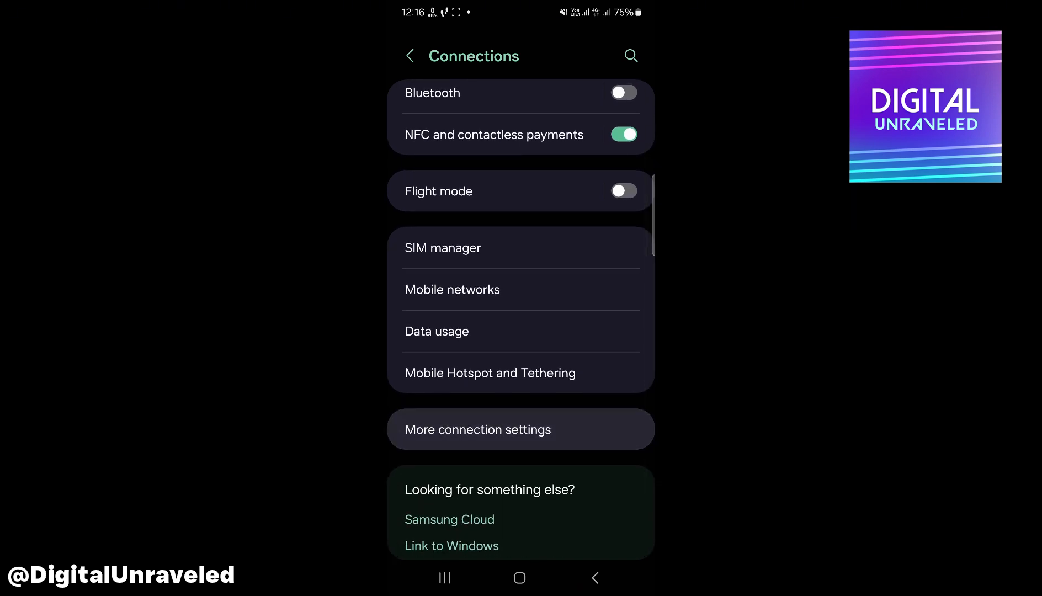
left_click(476, 429)
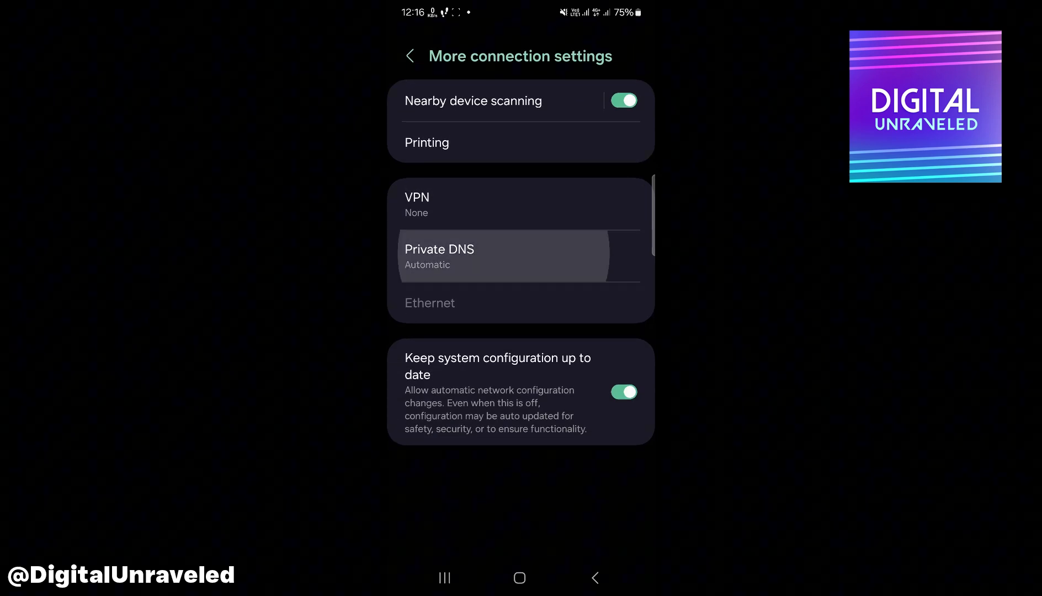
left_click(438, 257)
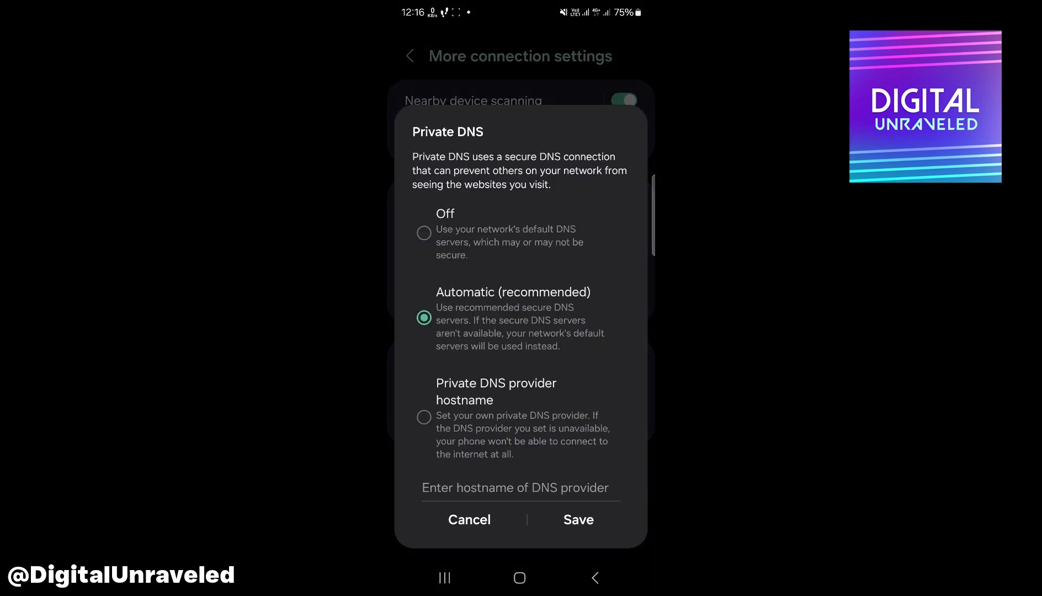